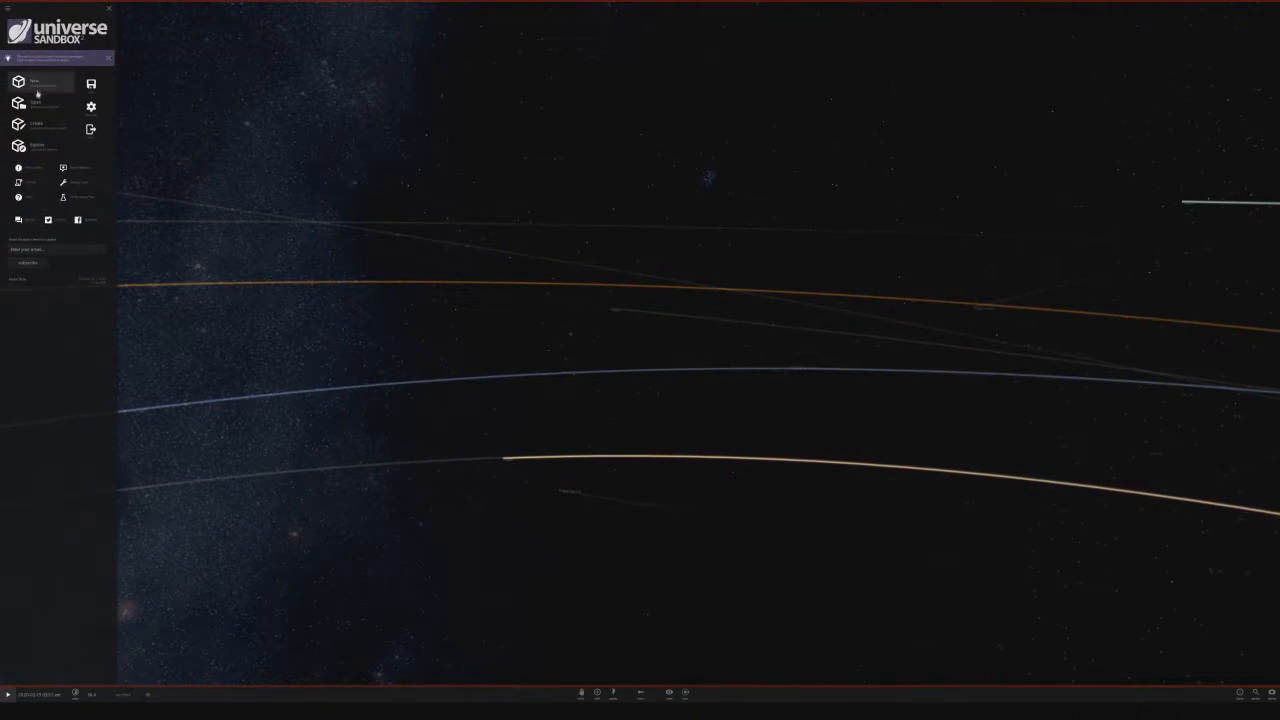
Bring up the Home menu over the running solar system simulation
click(36, 108)
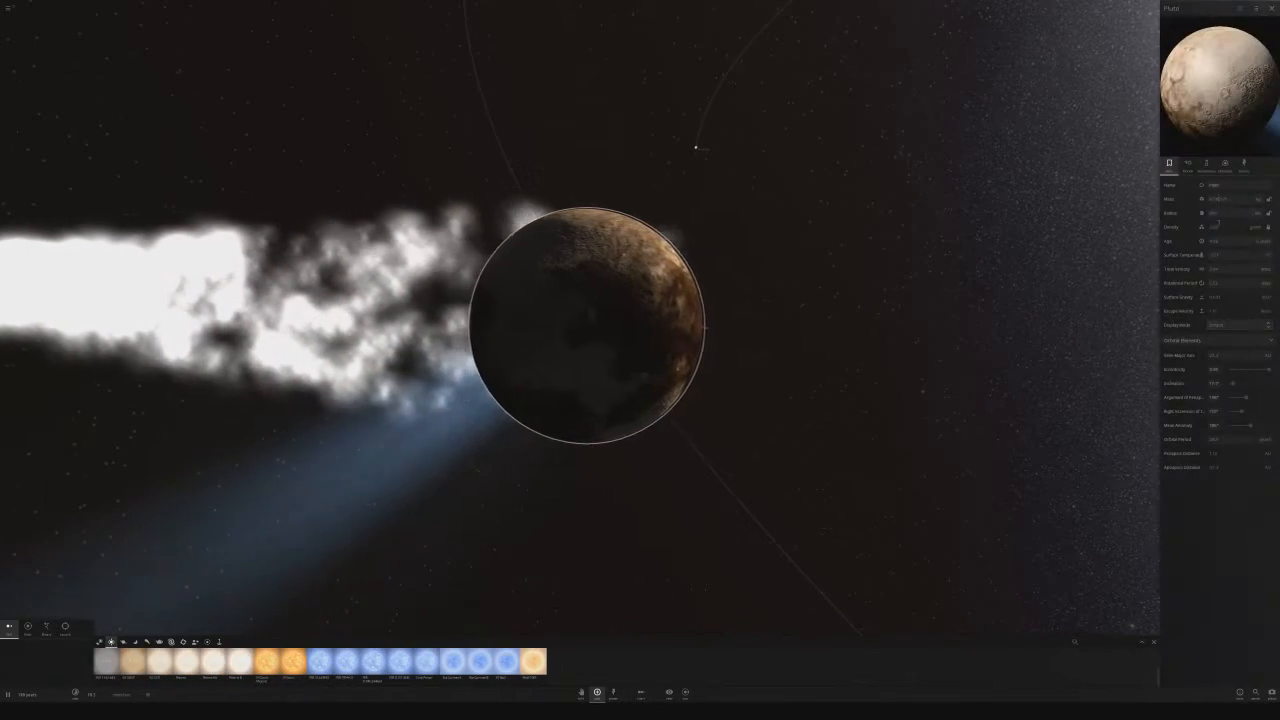
Start adding a stream of water onto the small rocky dwarf planet
click(1206, 164)
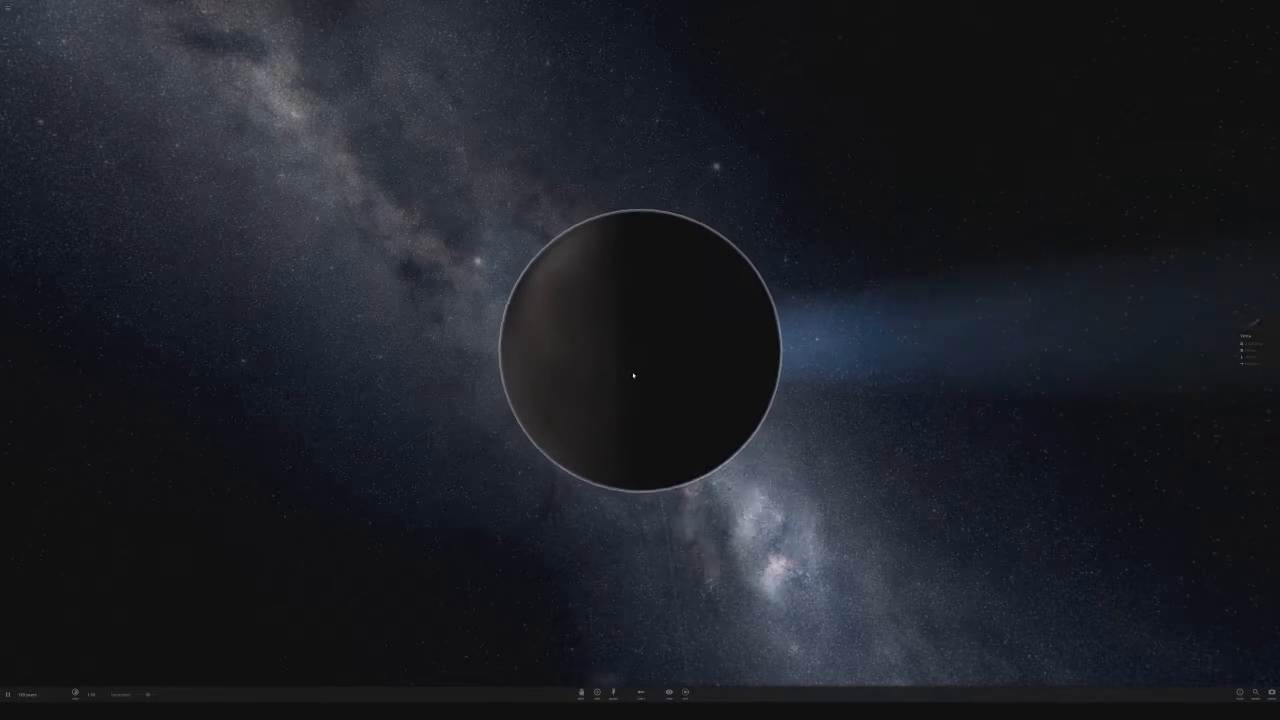
Zoom to frame the dark dwarf planet against the Milky Way
scroll(down, 3)
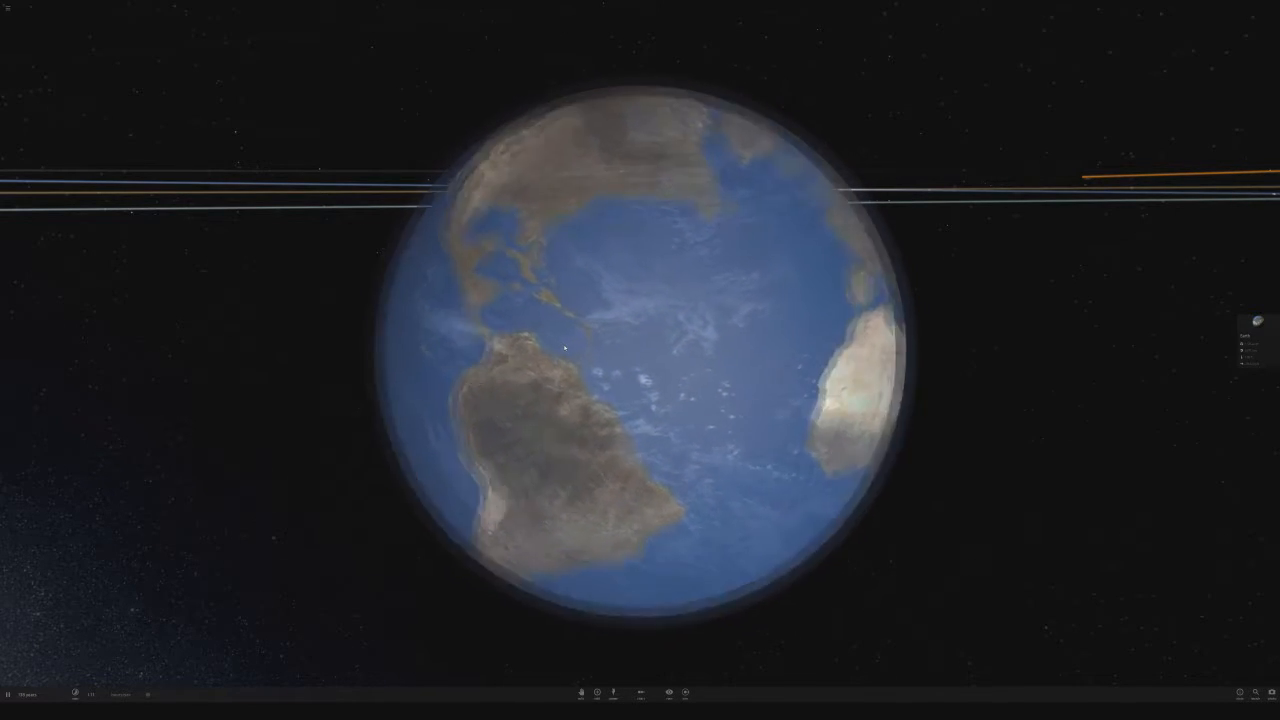
Run the simulation so the planets trace orbit trails around the swapped star
scroll(down, 3)
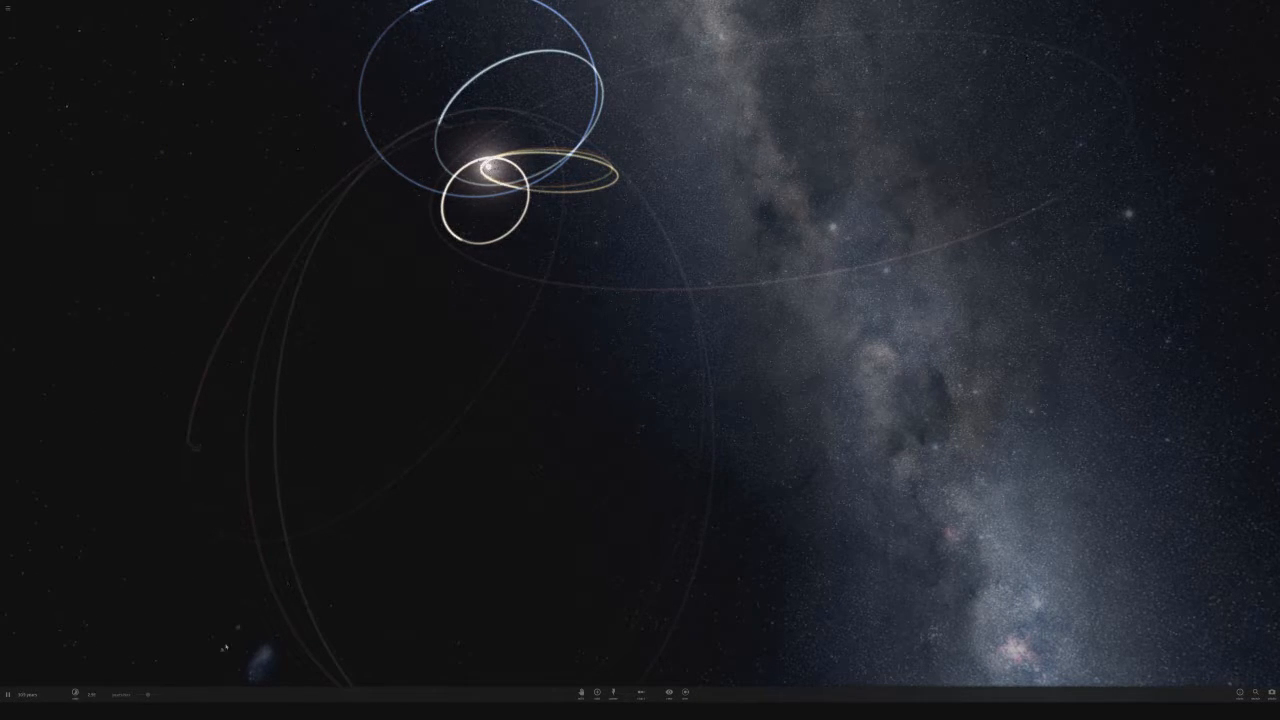
click(8, 692)
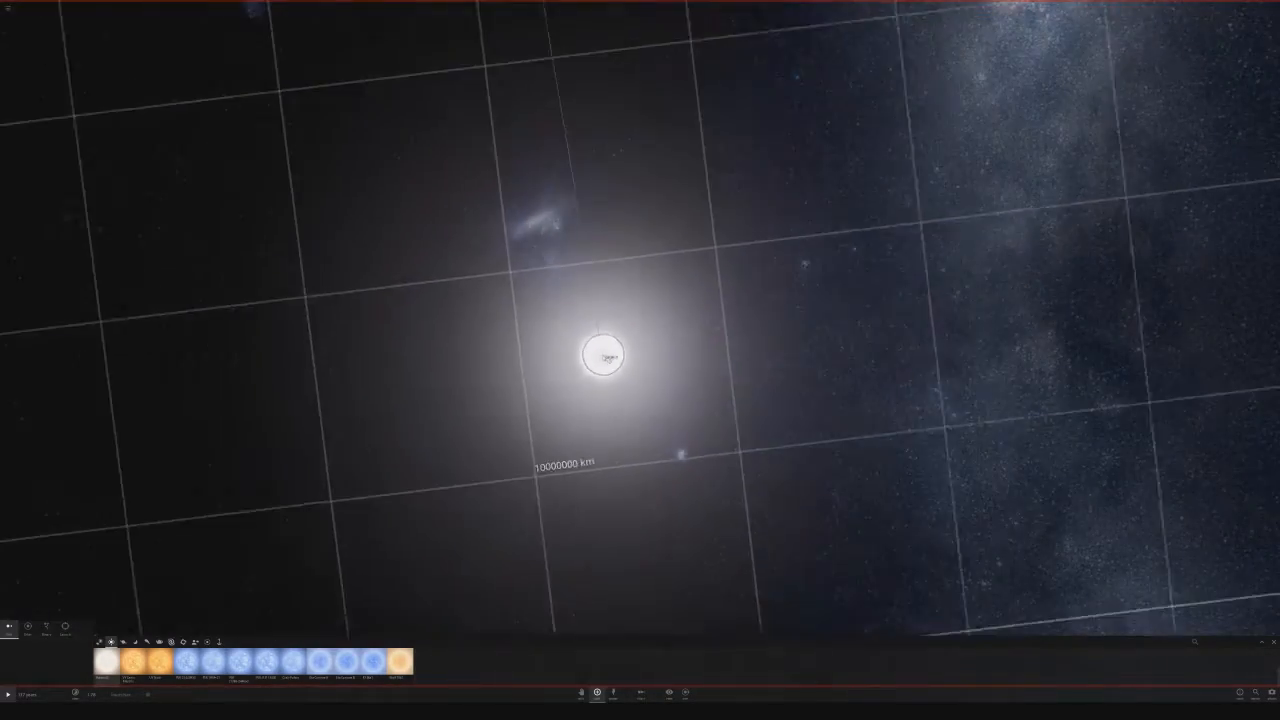
Zoom out around the focused star so the distance grid is visible
scroll(down, 3)
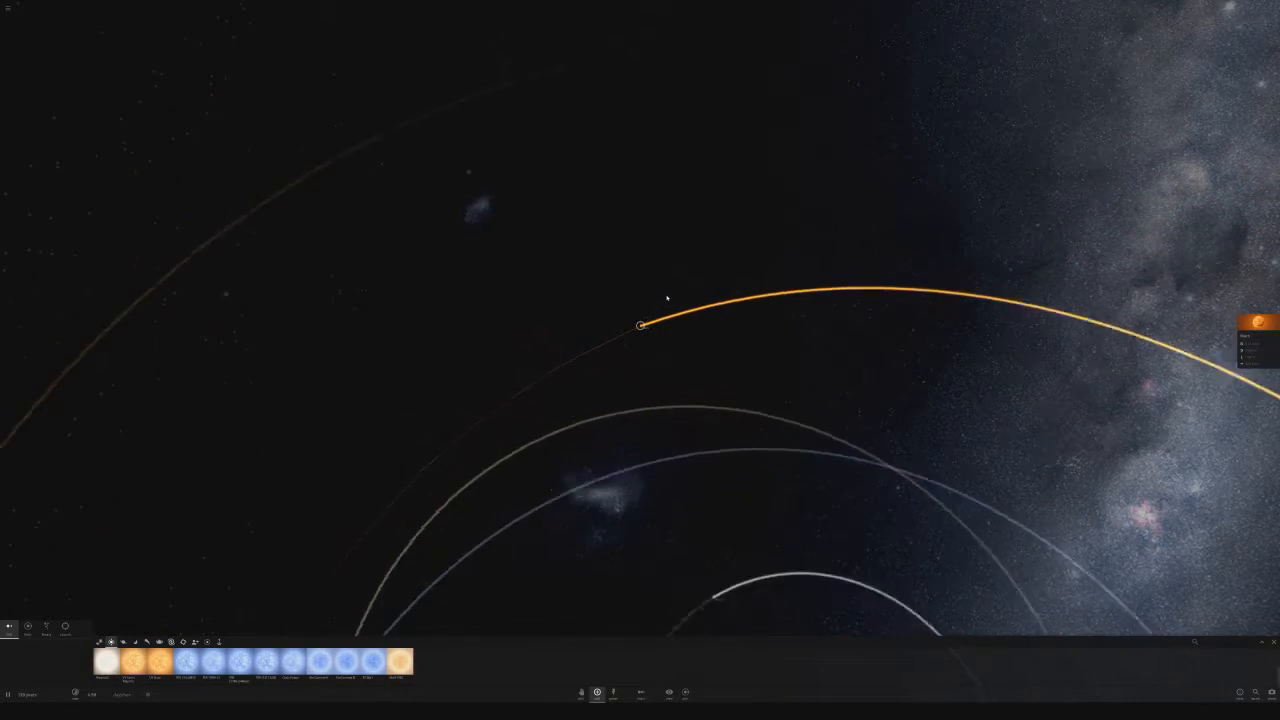
Zoom toward a planet so its orange orbit and details stand out
scroll(down, 3)
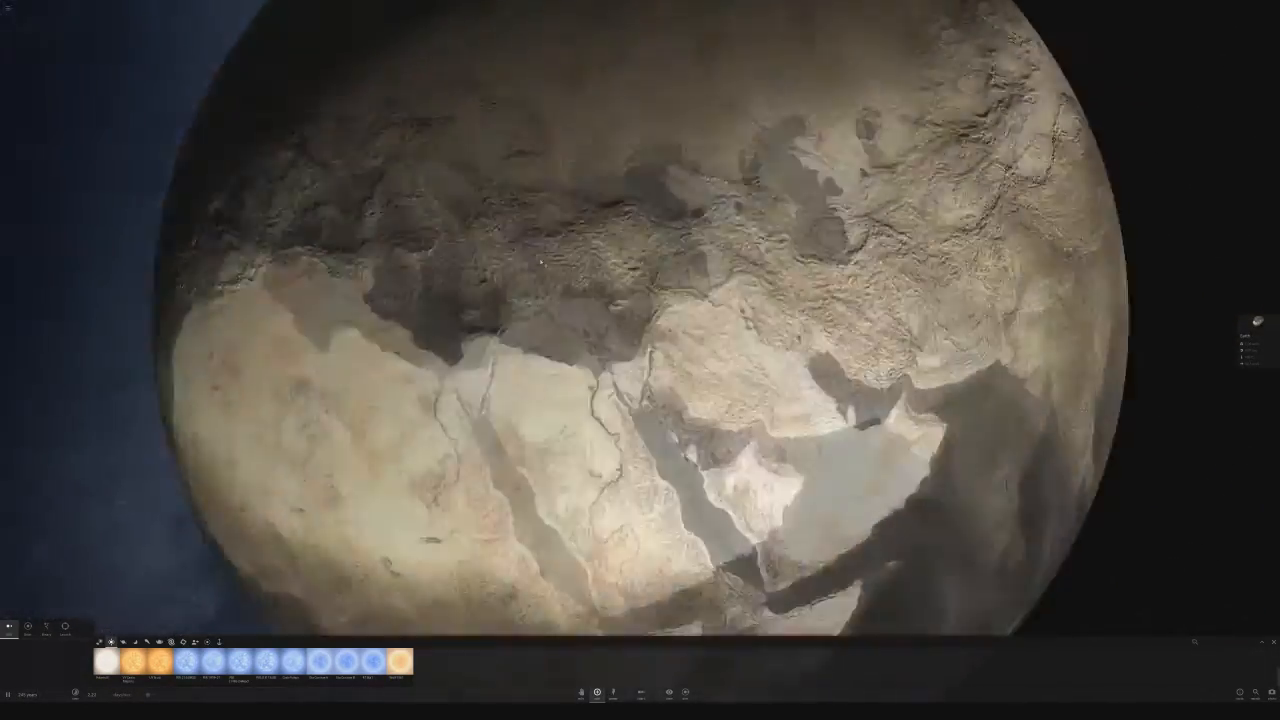
Zoom in until the dry planet's cracked surface fills the view
scroll(down, 3)
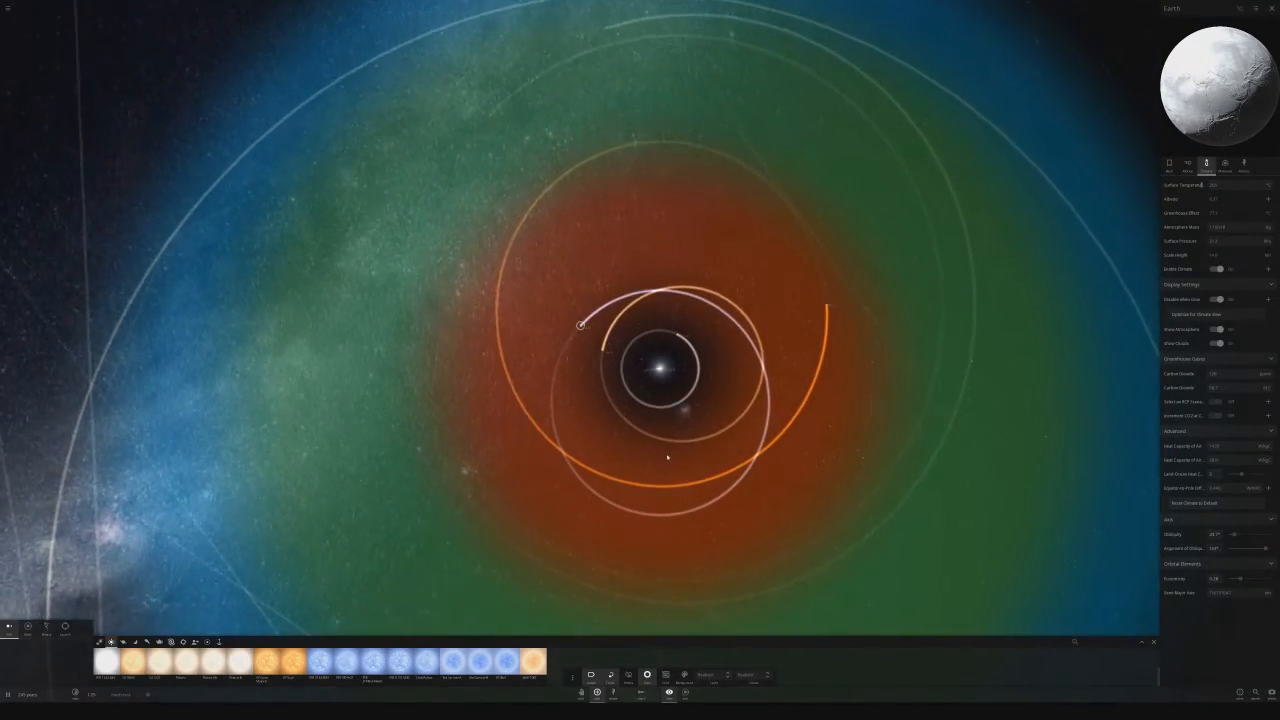
Zoom out to show the star's temperature zones with the icy body selected
scroll(down, 3)
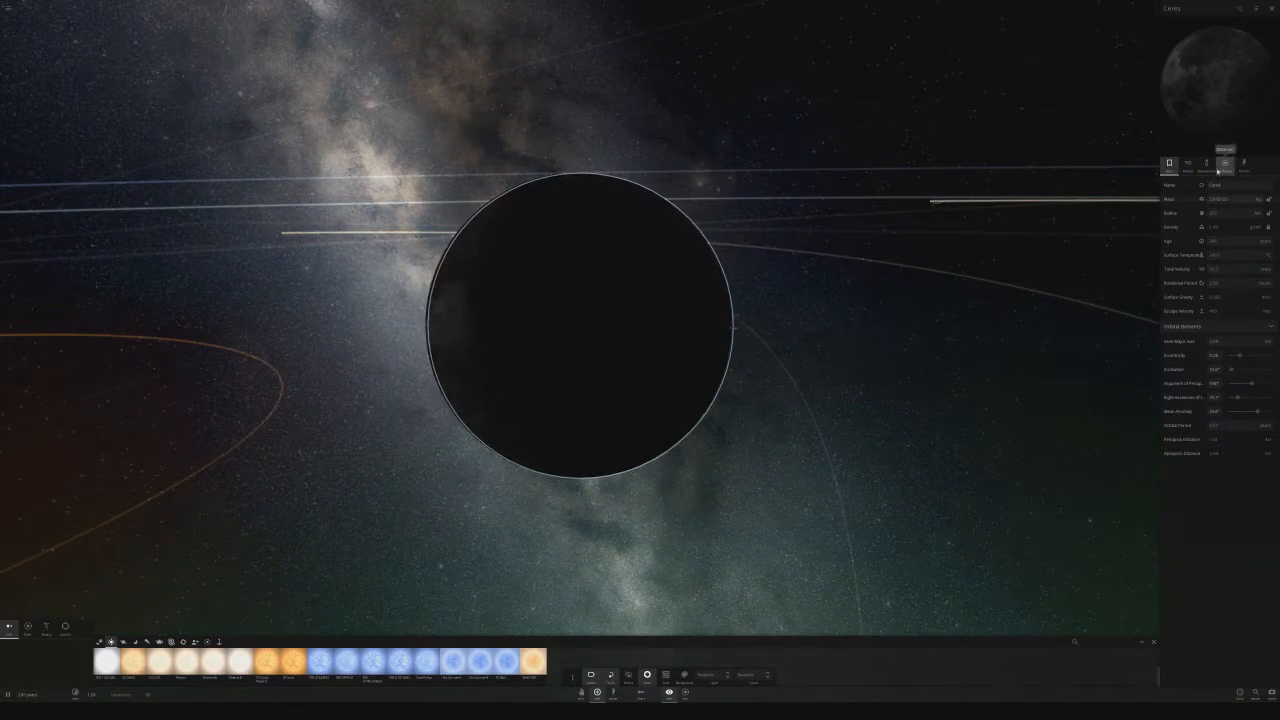
Bring up the dark rocky body's Properties window for editing
click(1206, 164)
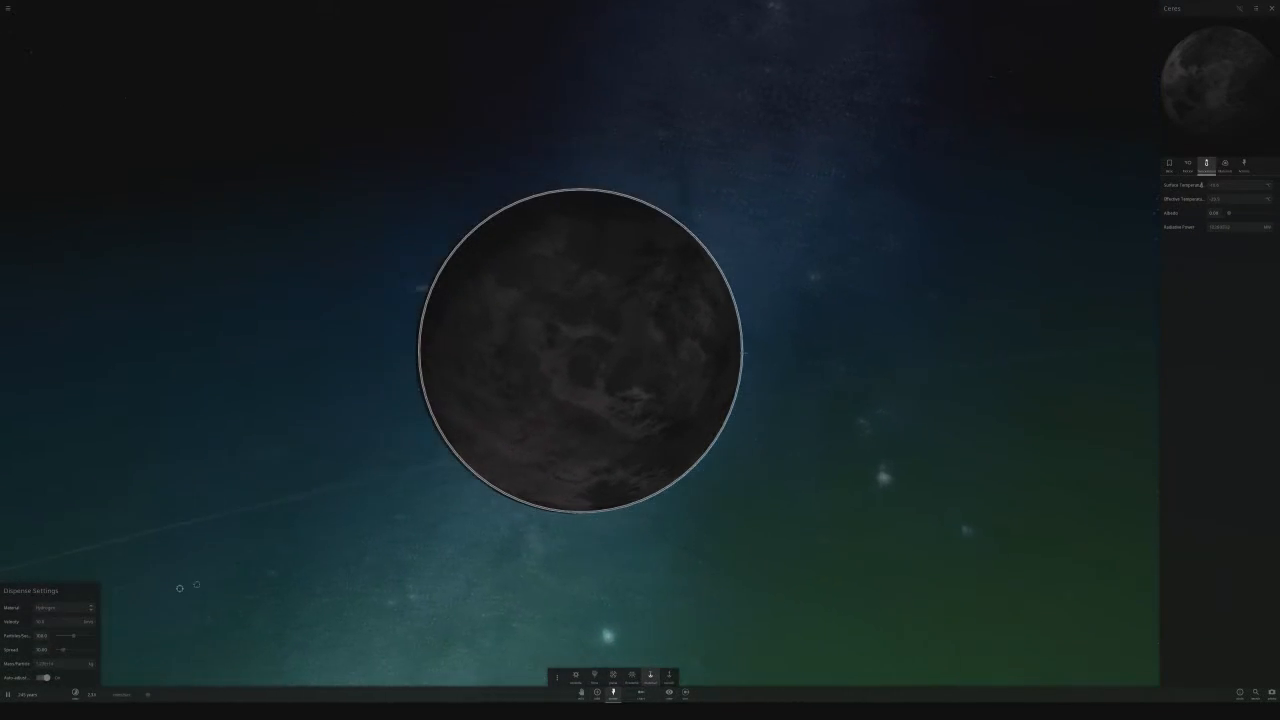
Show the Composition settings for Ceres in its properties panel
click(62, 608)
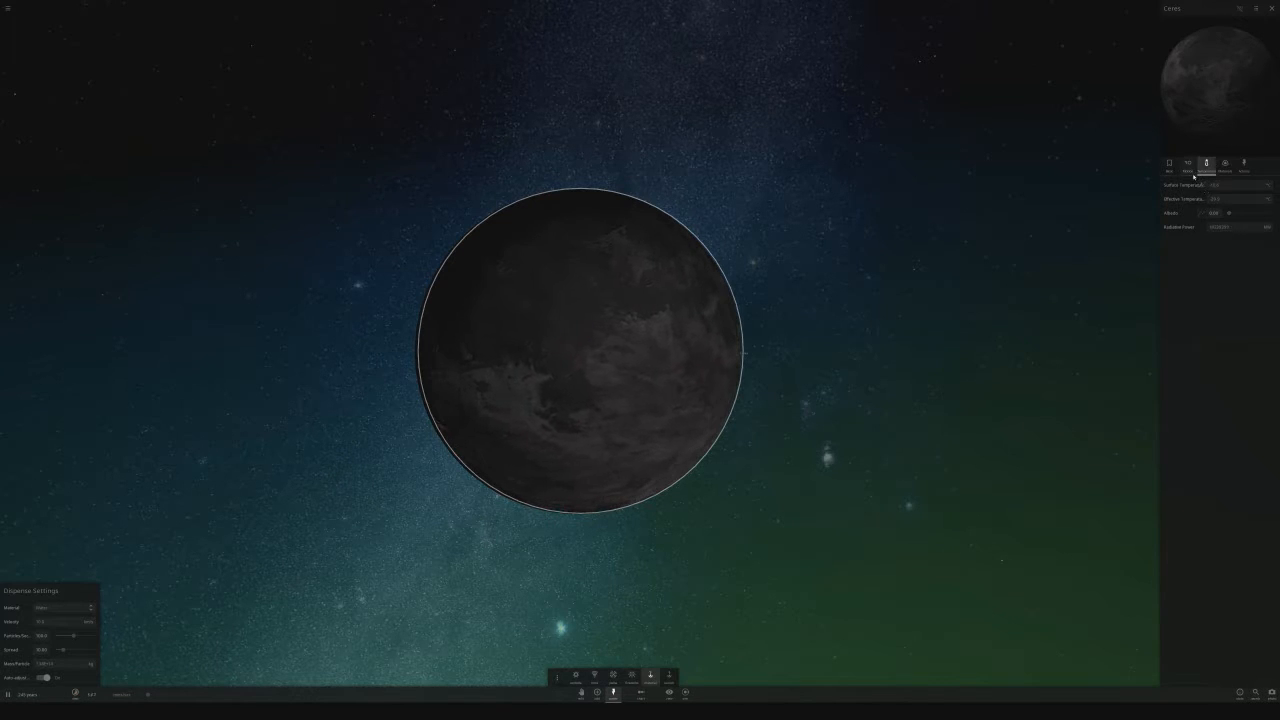
click(1168, 164)
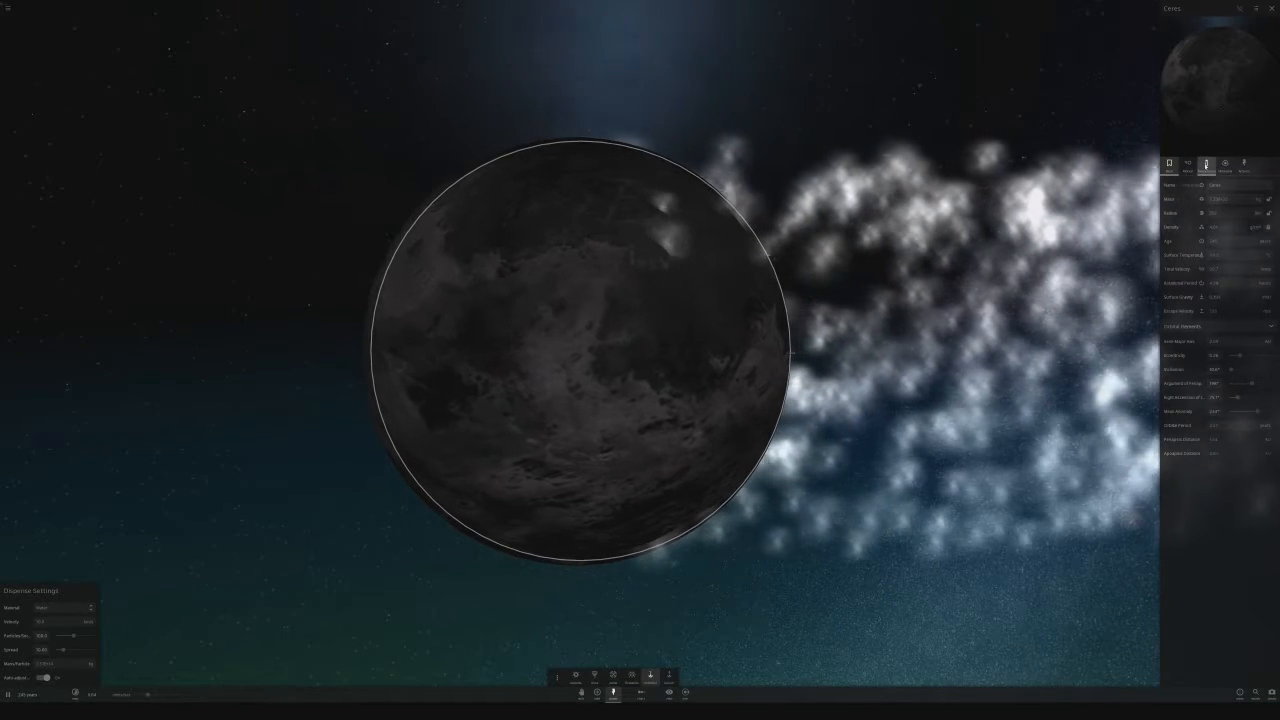
Raise Ceres's Water amount so icy white patches form on its surface
click(1206, 164)
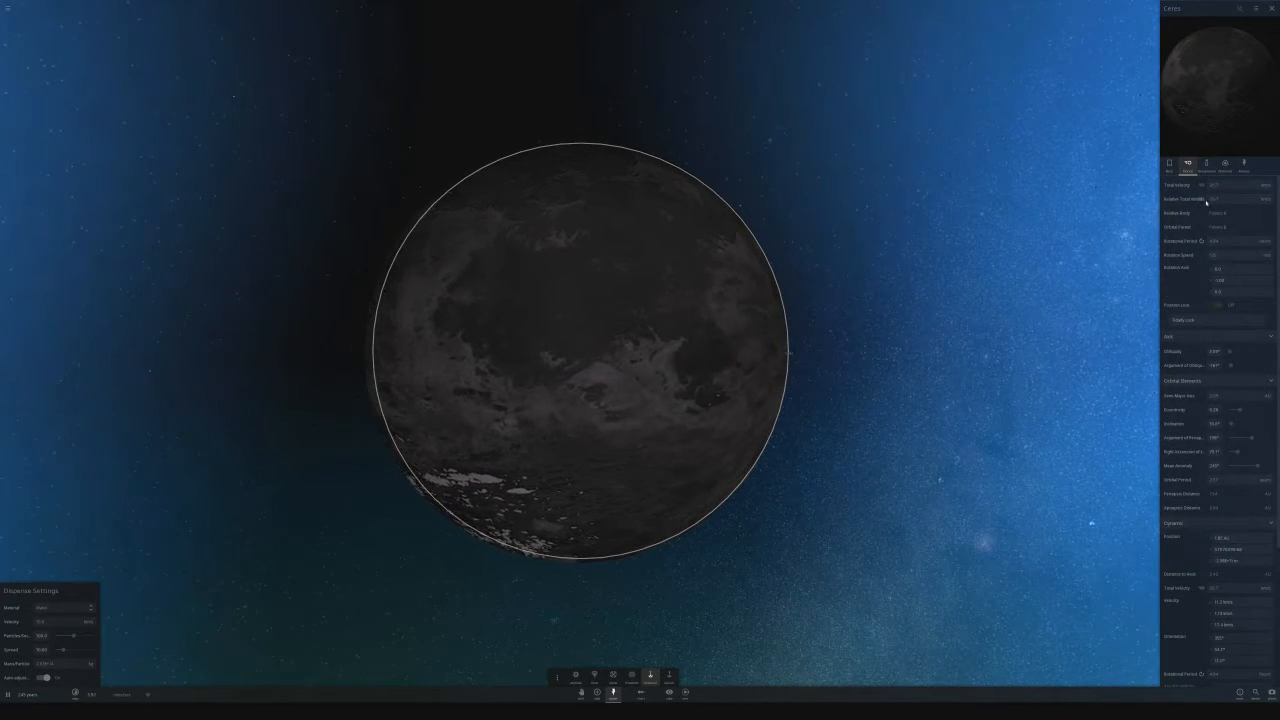
Raise Ceres's temperature and atmosphere to Earth-like values, making it a cloudy blue ocean world
click(1206, 164)
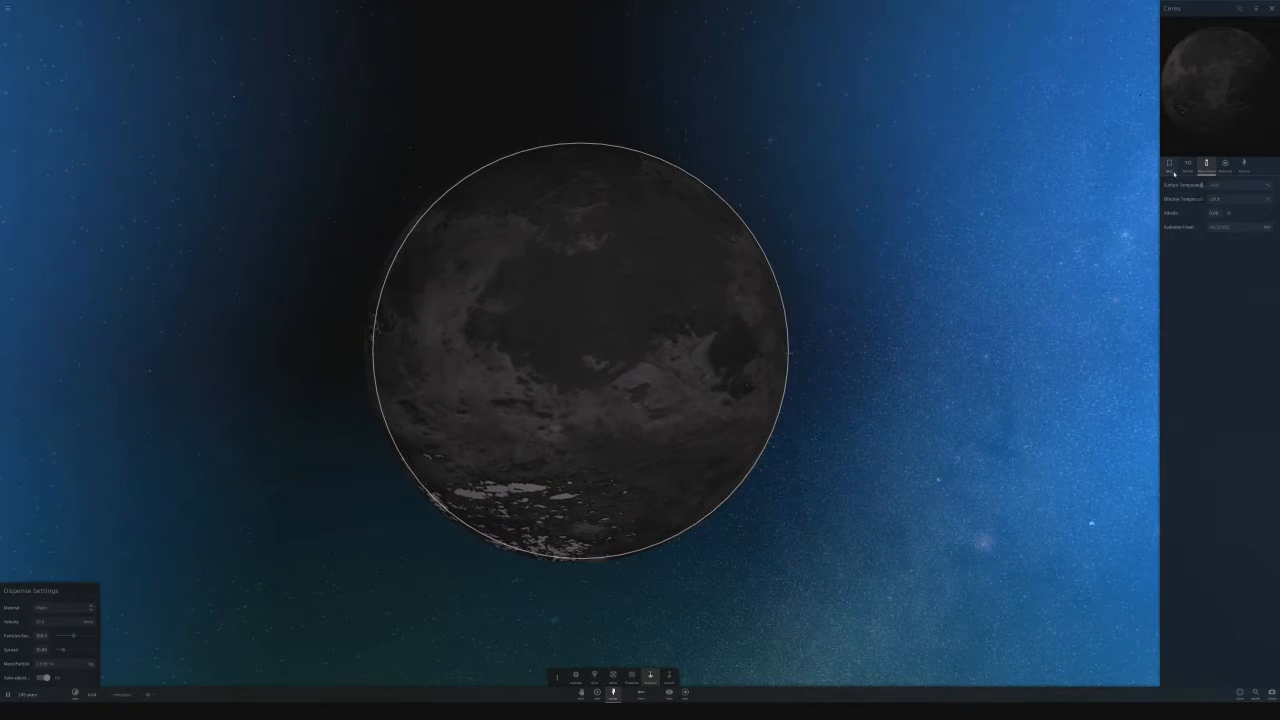
click(1168, 164)
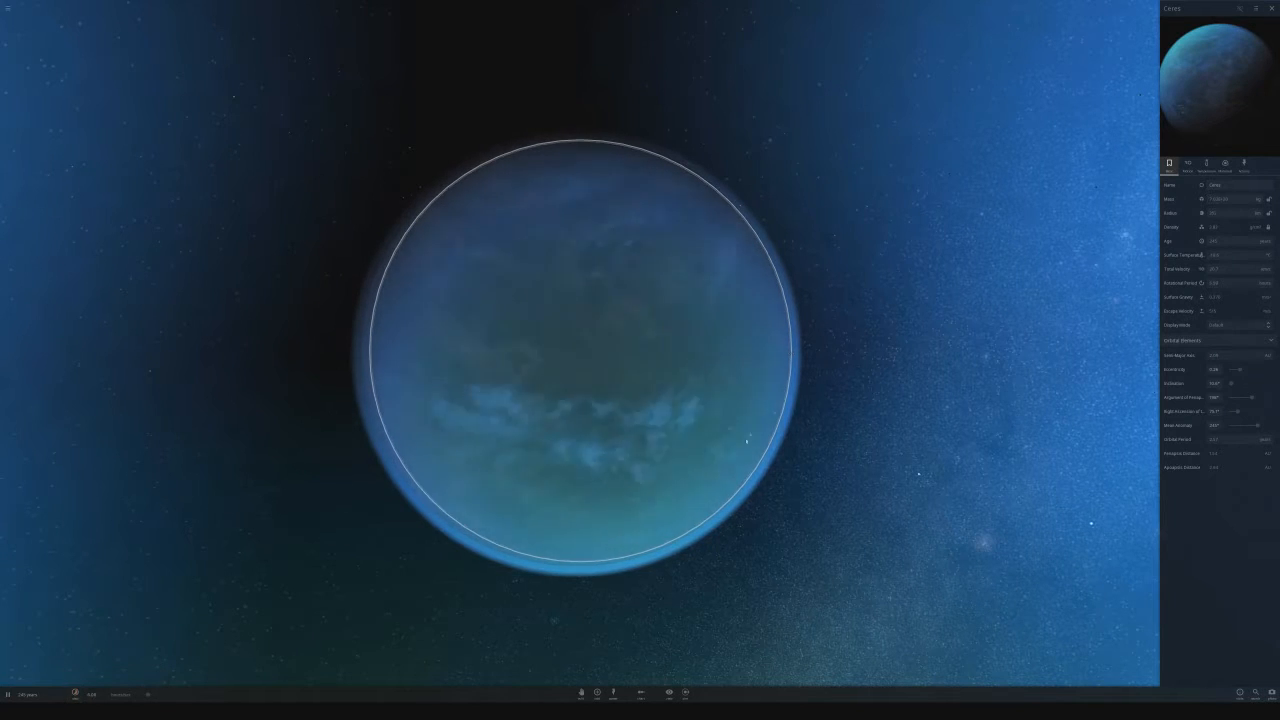
Pull the camera back from Ceres until its orbit trail shows
click(1206, 164)
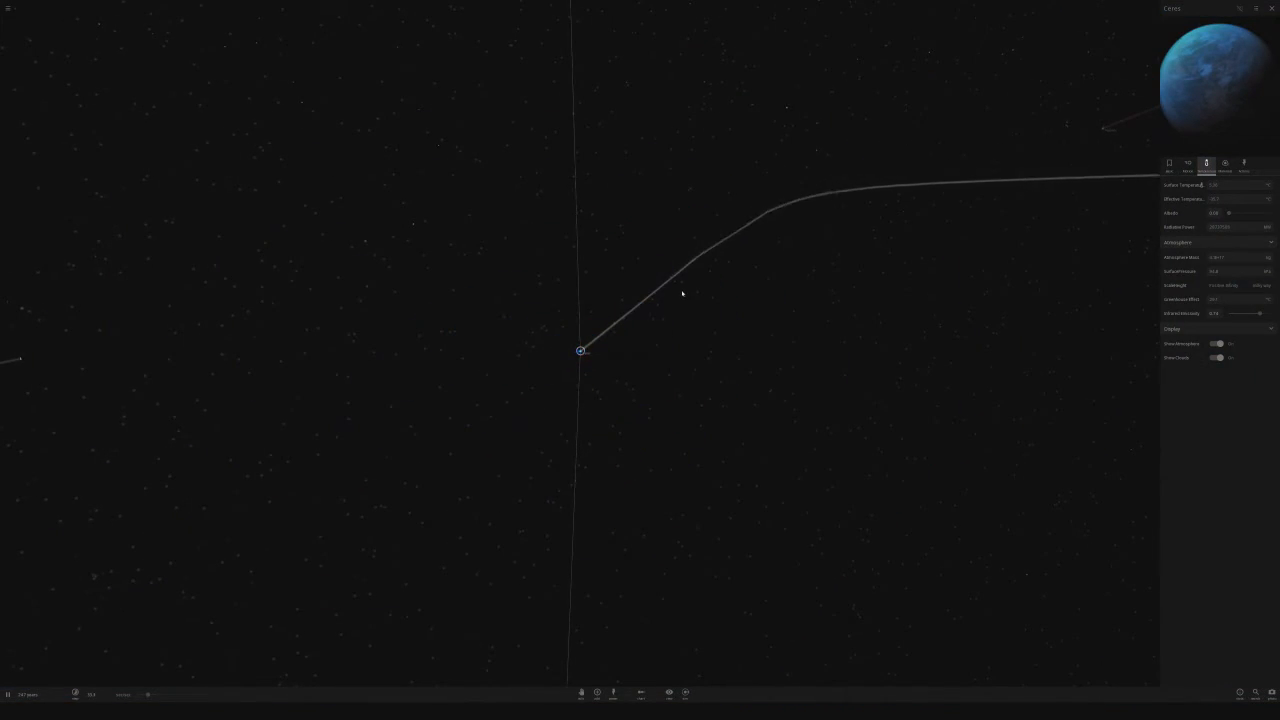
Zoom out to show Ceres's path among the inner solar system's nested orbit rings
click(1218, 344)
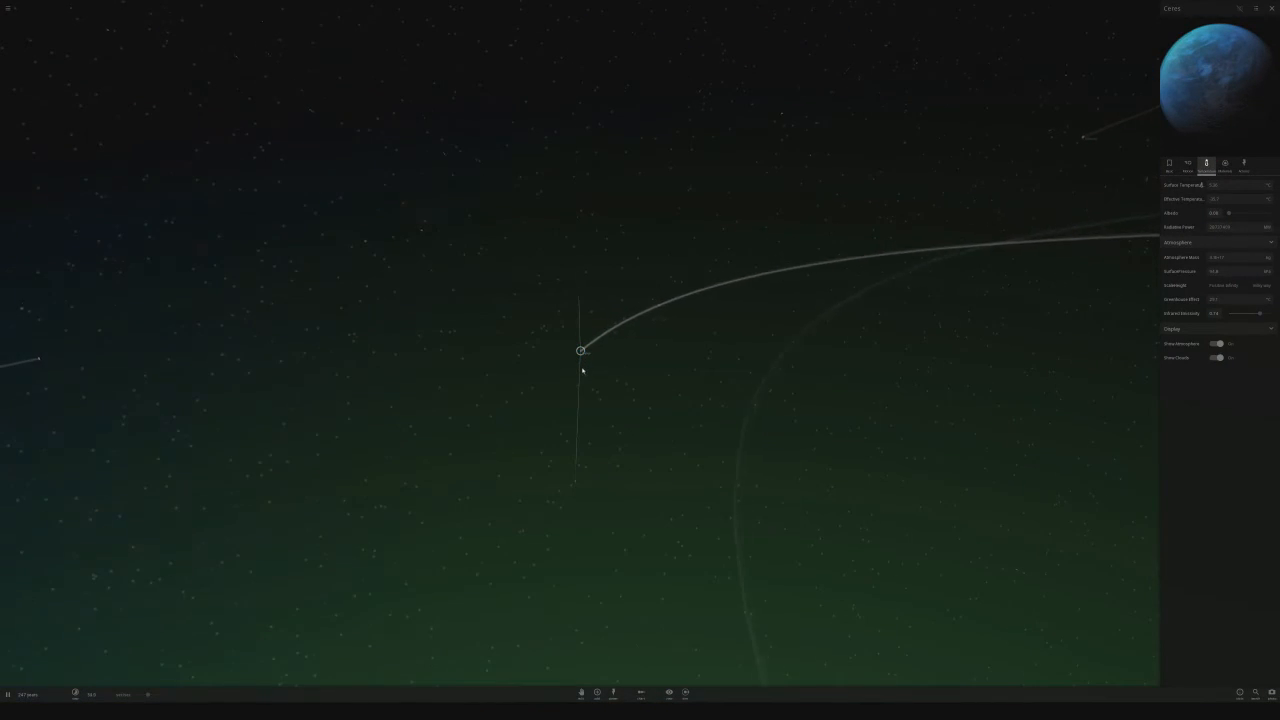
scroll(down, 3)
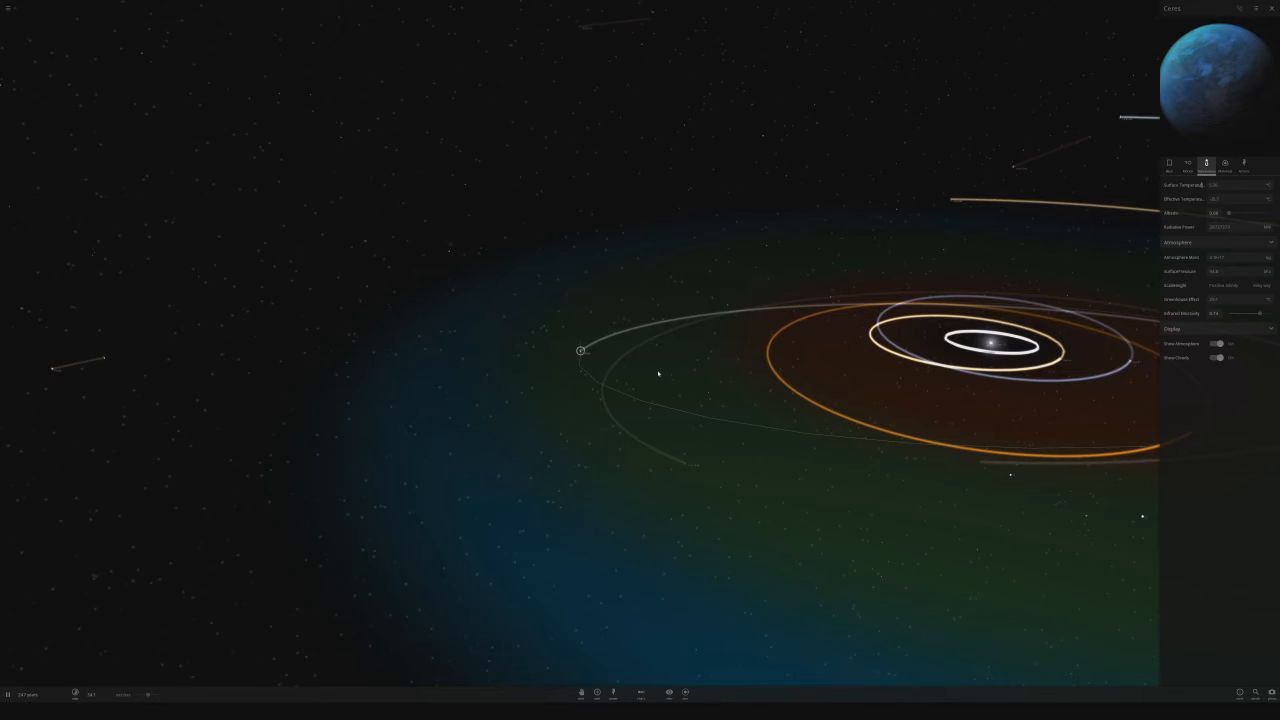